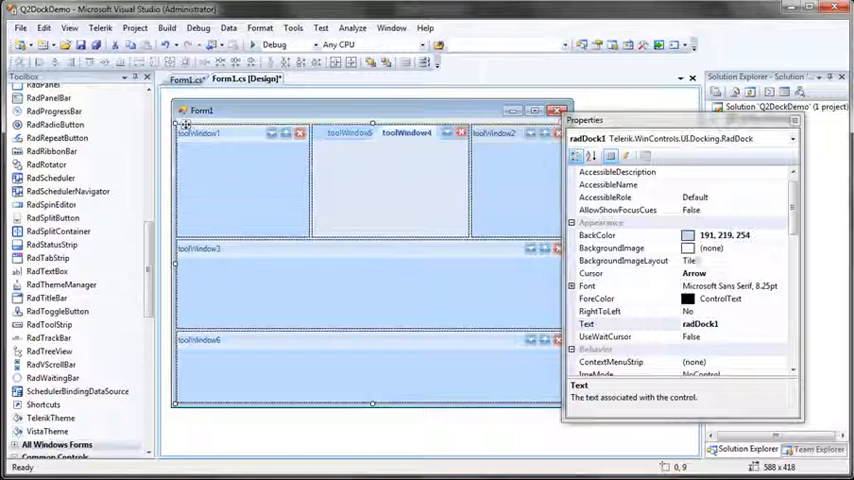
mouse_move(758, 264)
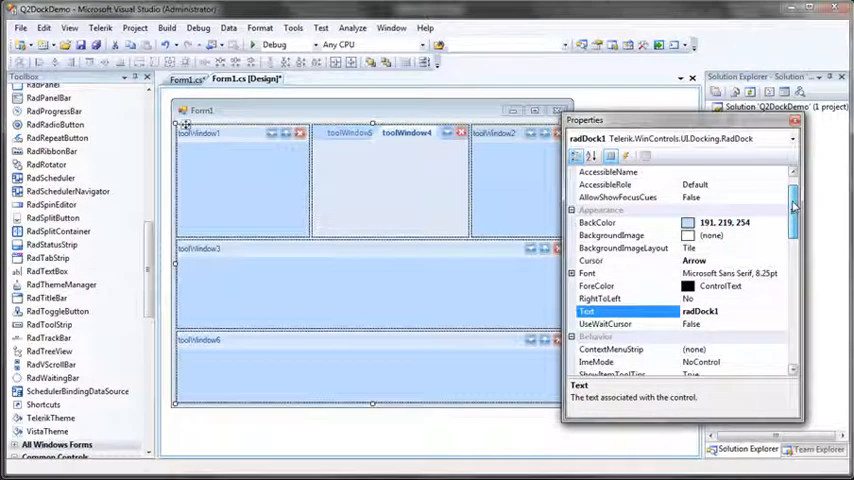
Set radDock1's size value to 300 and place a RadToolStrip along the top of Form1
scroll("down", 3)
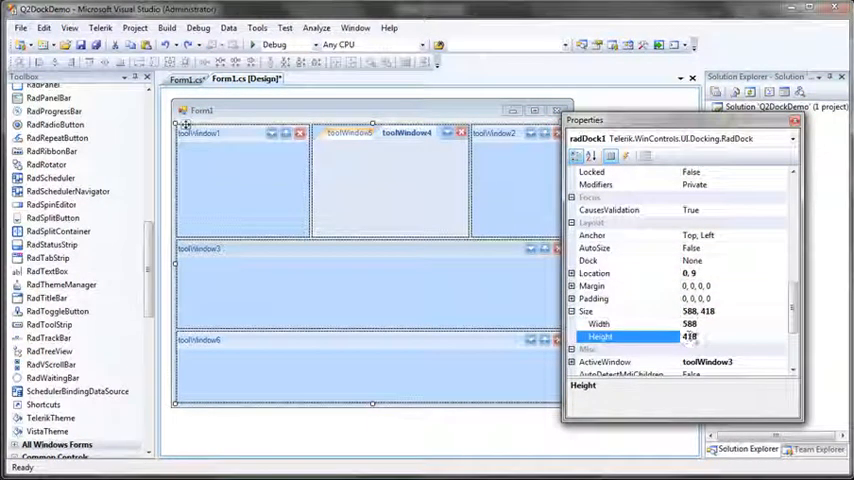
type("300")
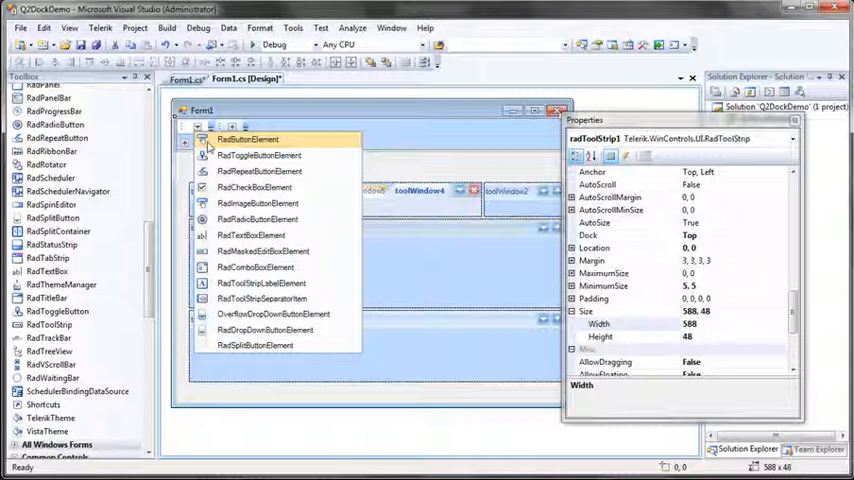
Add two RadButtonElements to the tool strip and select the first one's properties
left_click(248, 140)
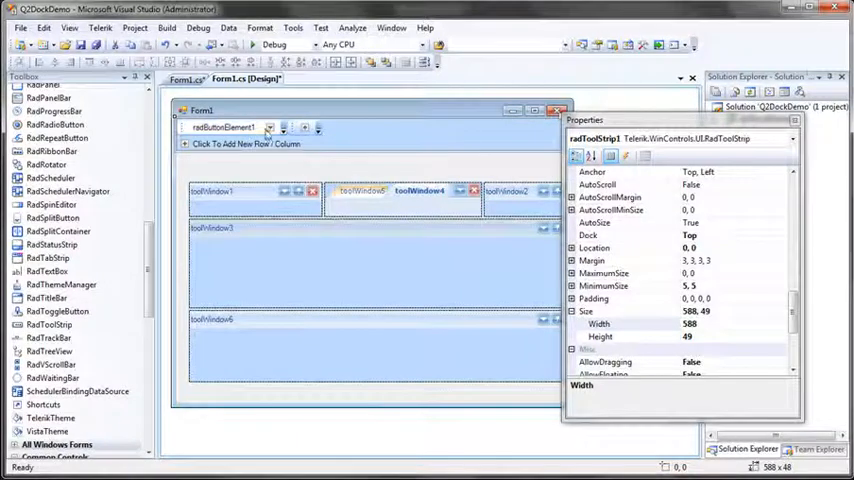
left_click(272, 128)
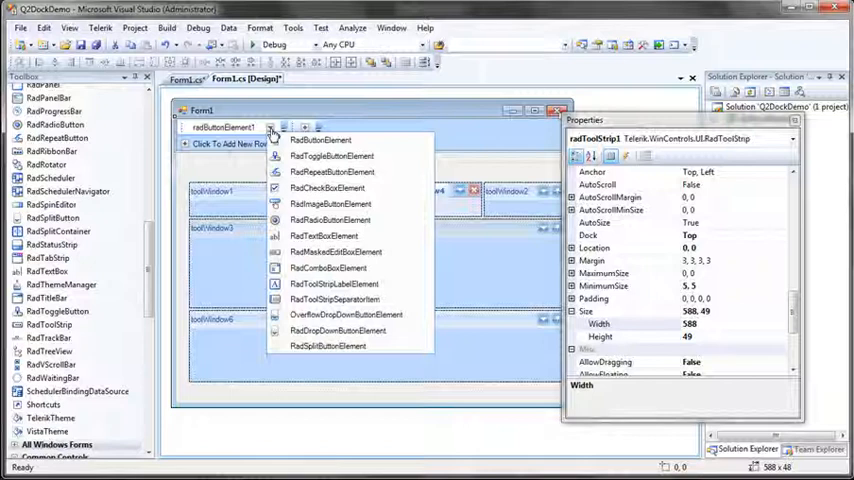
left_click(320, 140)
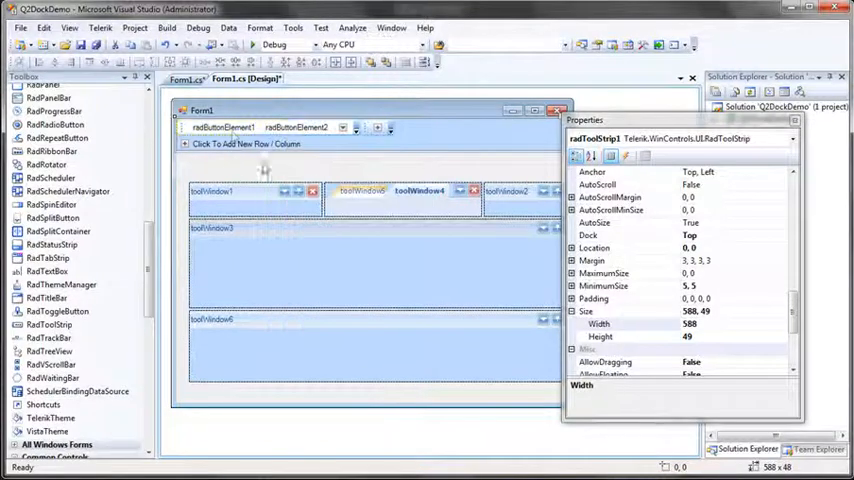
left_click(220, 128)
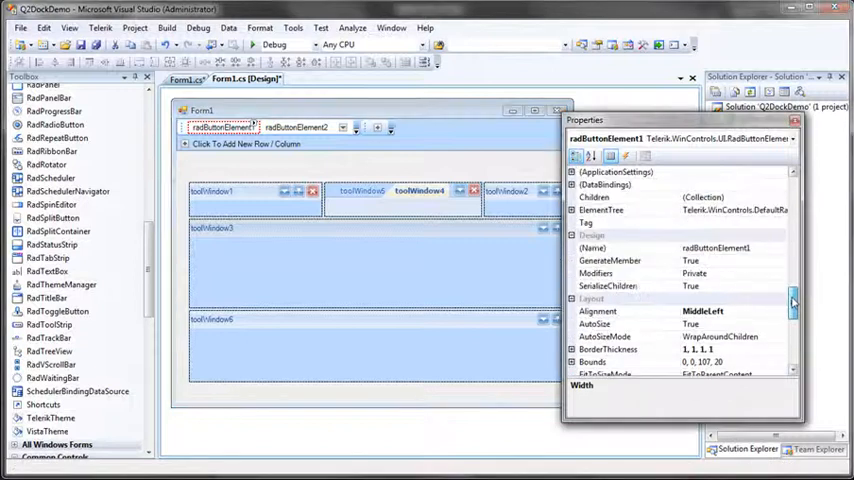
scroll("down", 3)
type("Save Layout")
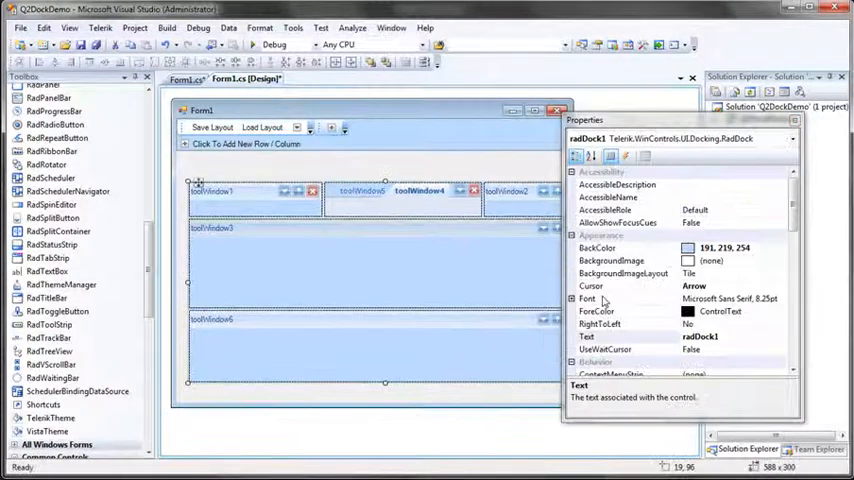
Set radDock1 Dock to Fill with Padding 0,30,0,0, then select the Save Layout button
scroll("down", 3)
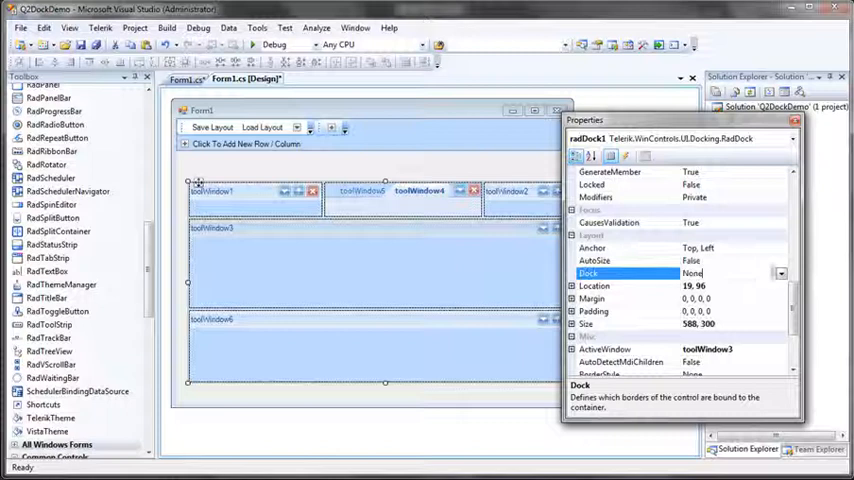
left_click(780, 272)
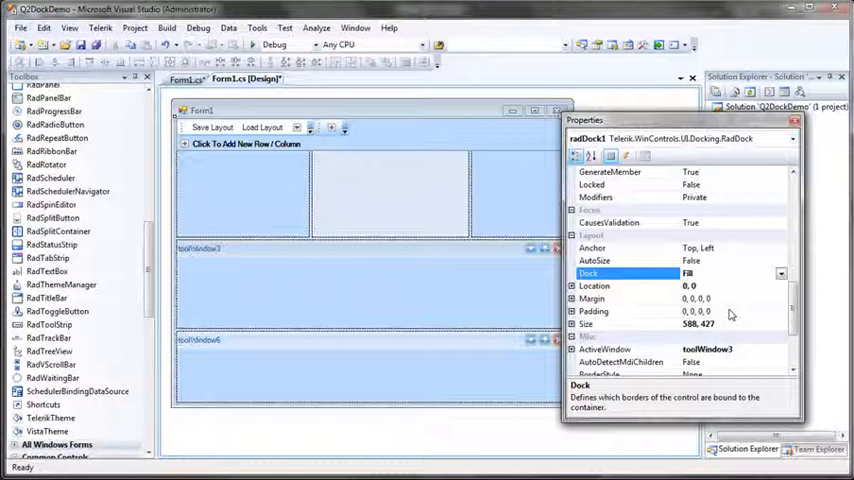
left_click(592, 312)
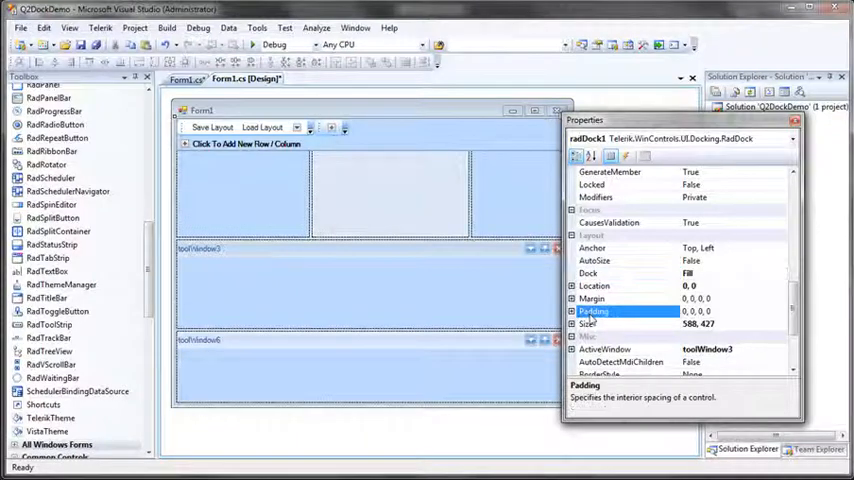
left_click(574, 312)
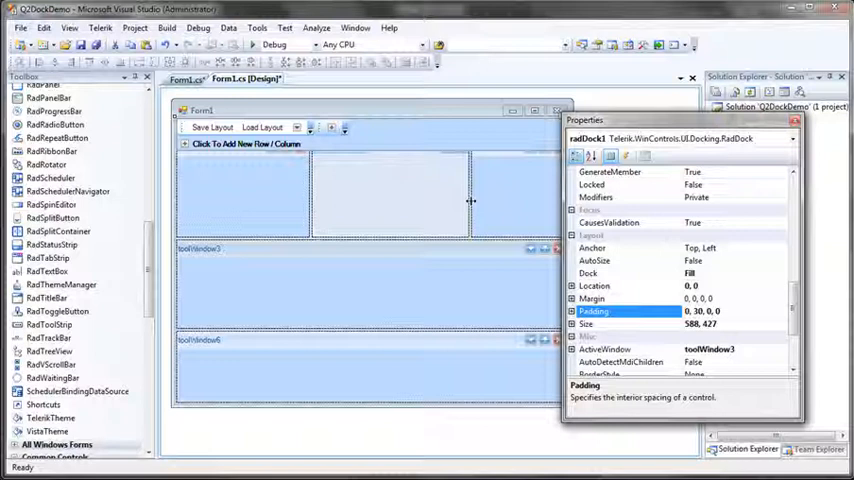
left_click(212, 128)
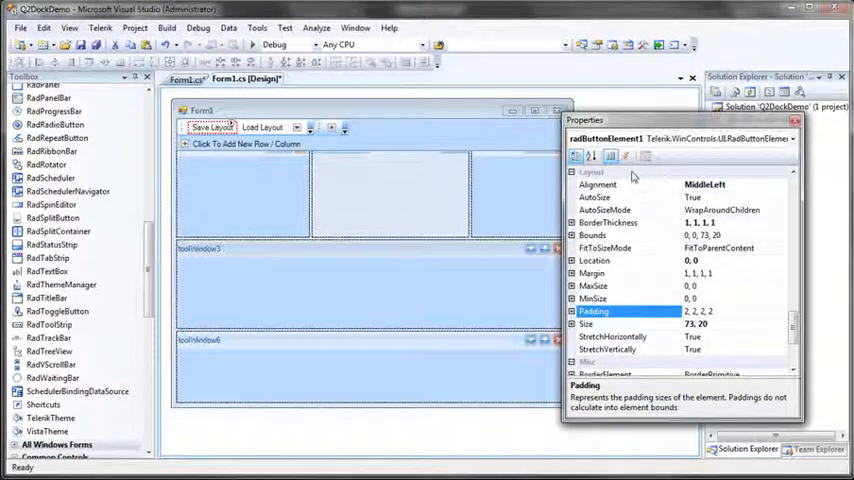
Write radDock1.SaveToXml("docklayout.xml"); in the Save Layout button's click handler
left_click(626, 156)
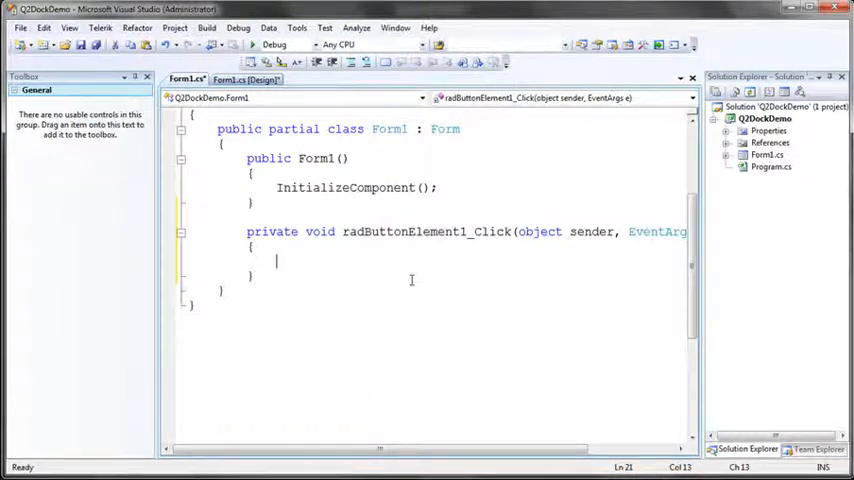
type("radDock1")
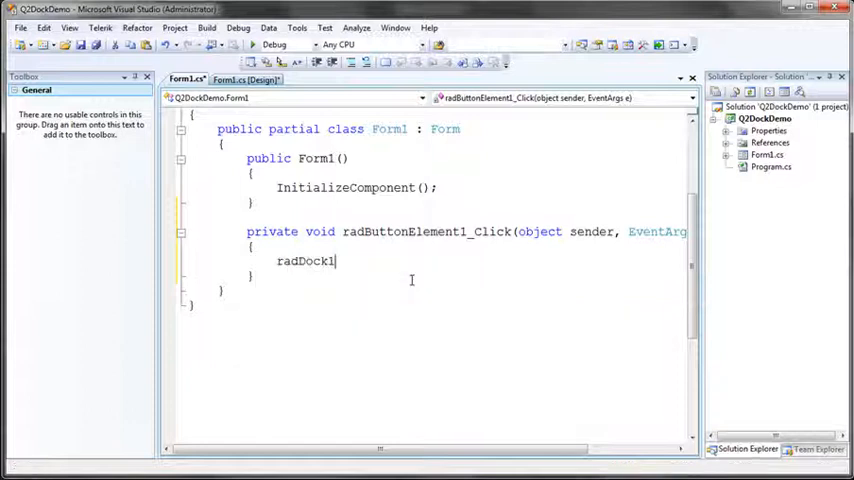
type(".")
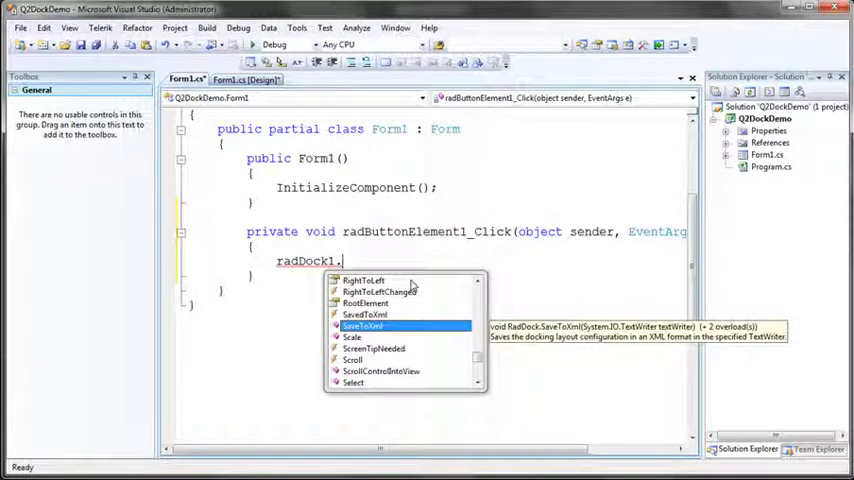
type("SaveToXml(")
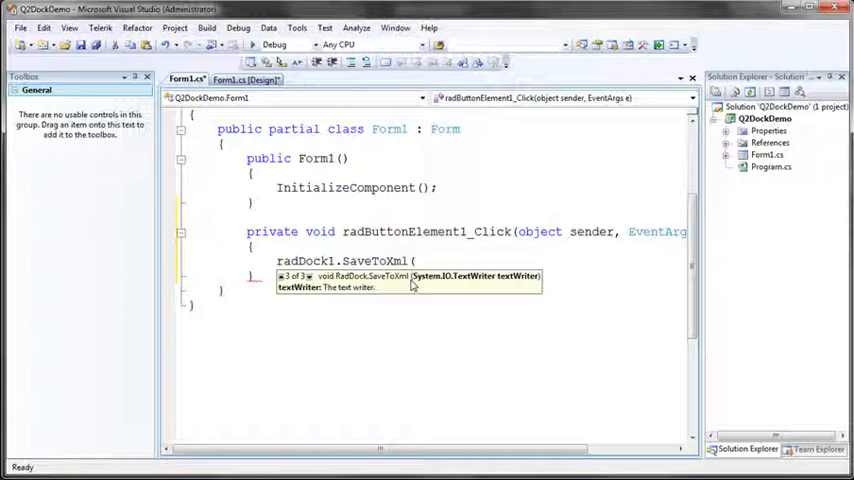
type("\"")
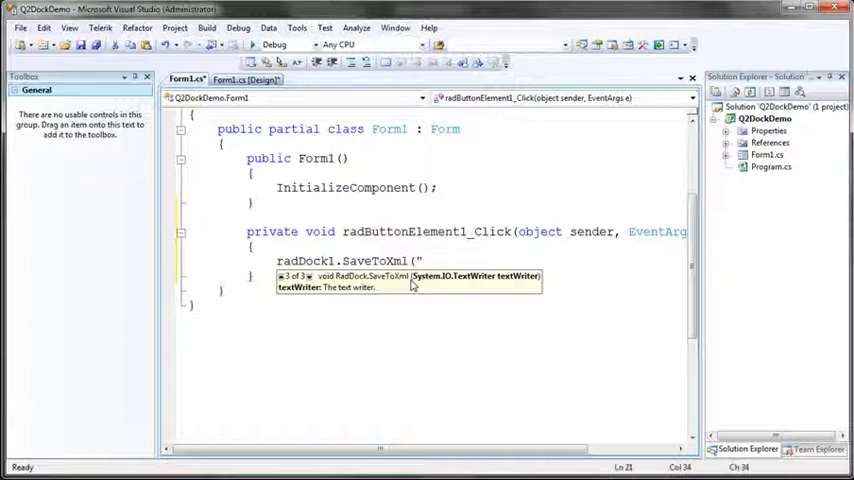
type("docklayout.xml")
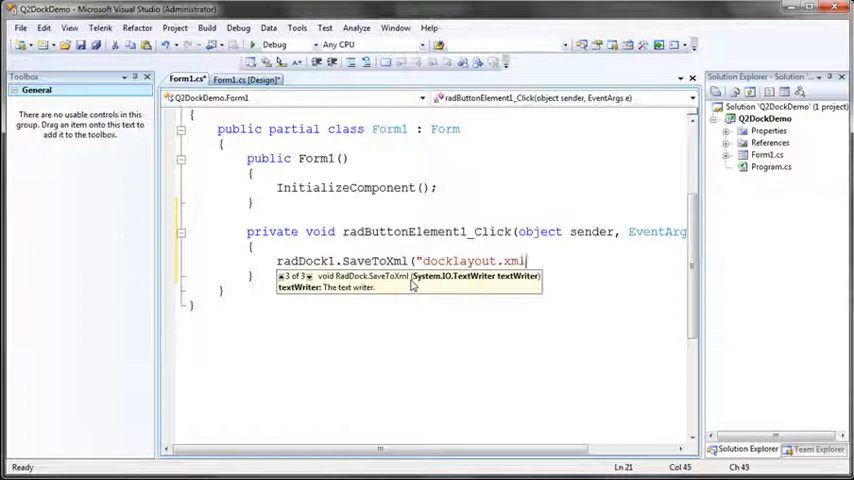
type("\");")
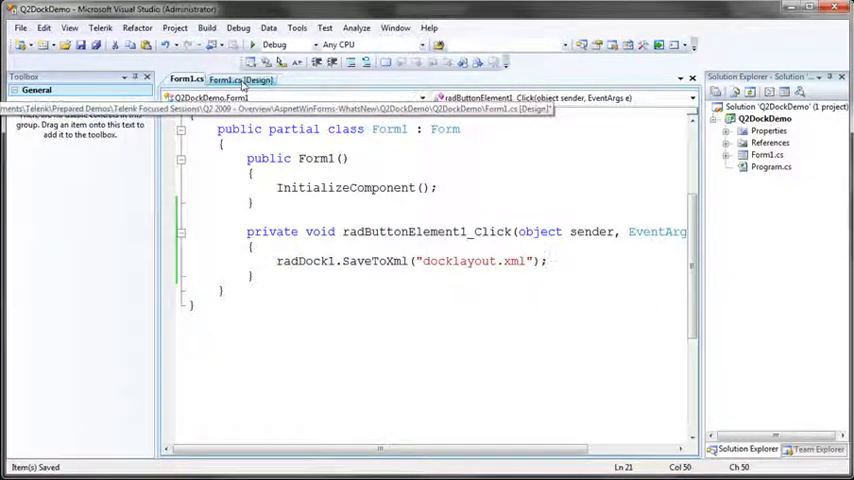
Write radDock1.LoadFromXml("docklayout.xml"); in the Load Layout button's click handler
left_click(240, 80)
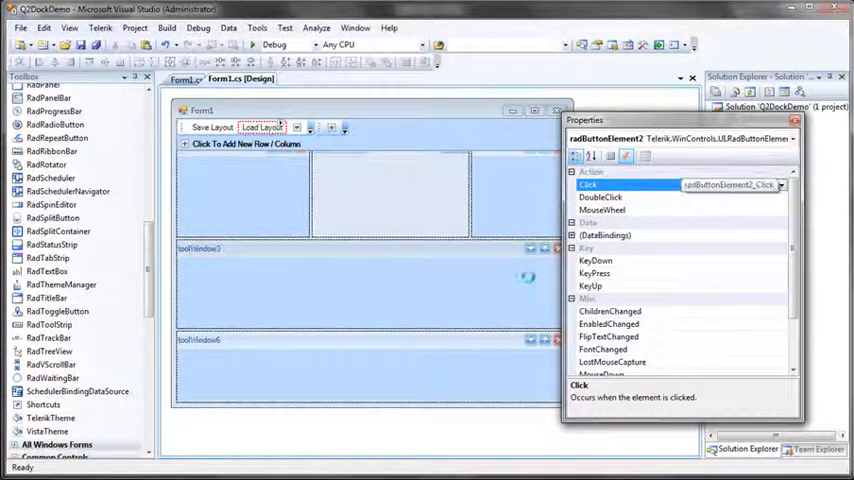
double_click(730, 184)
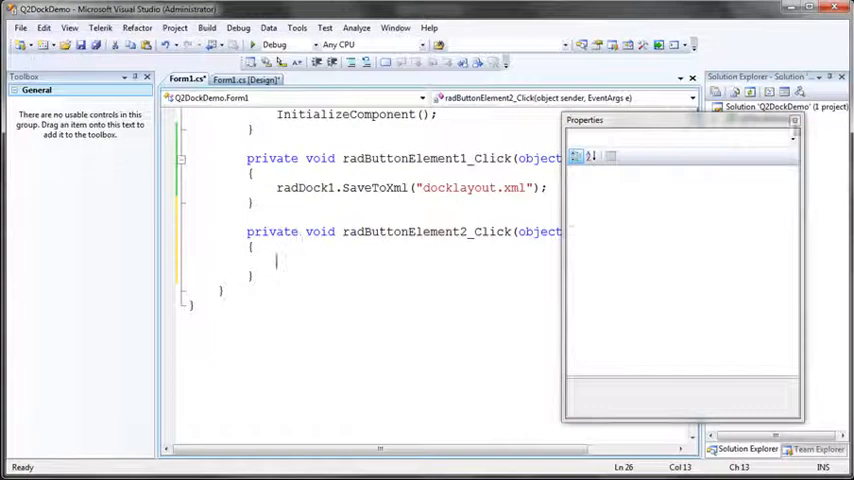
type("ro")
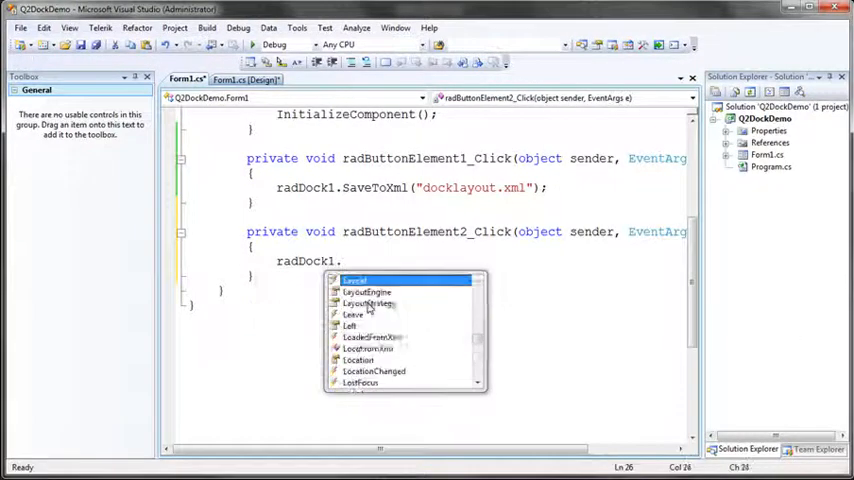
type("LoadFromXml")
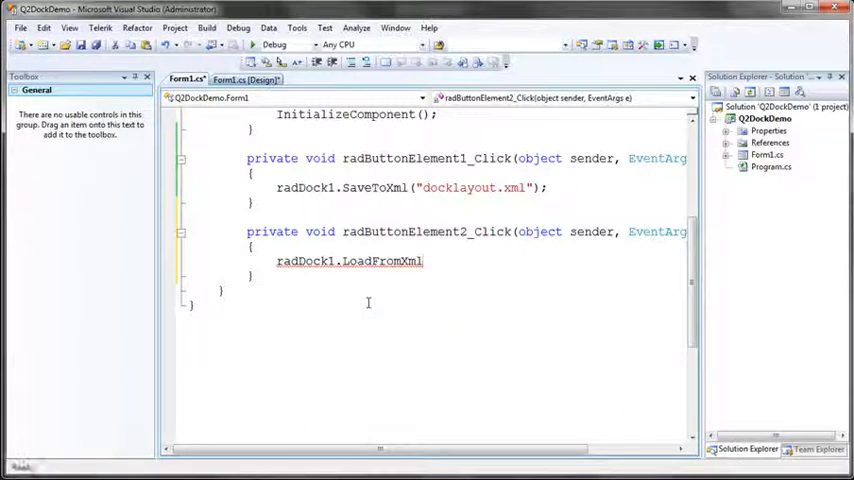
type("(")
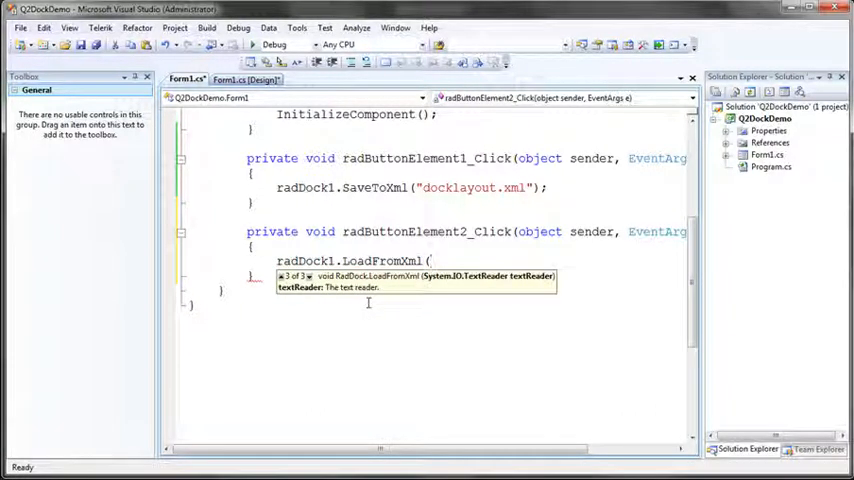
key("down")
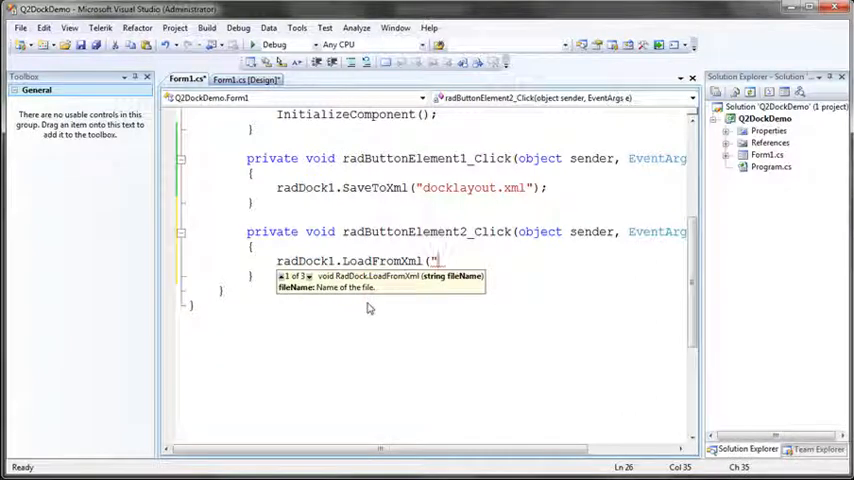
type("dock")
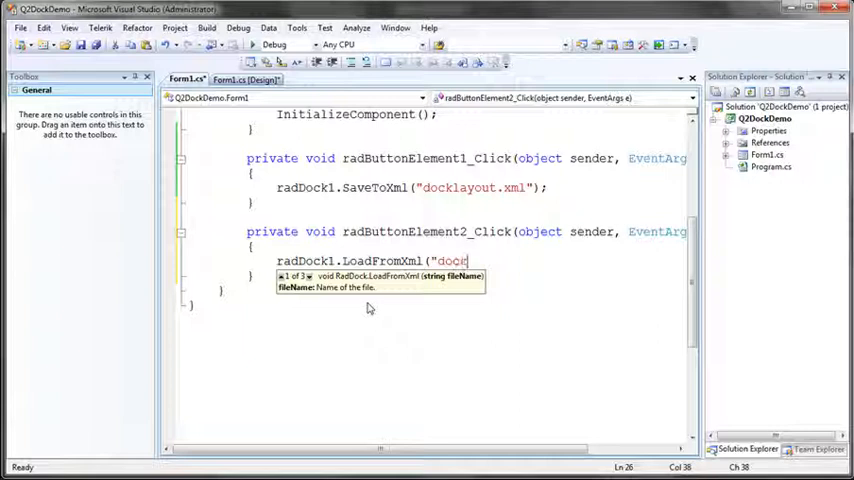
type("layout.xml\");")
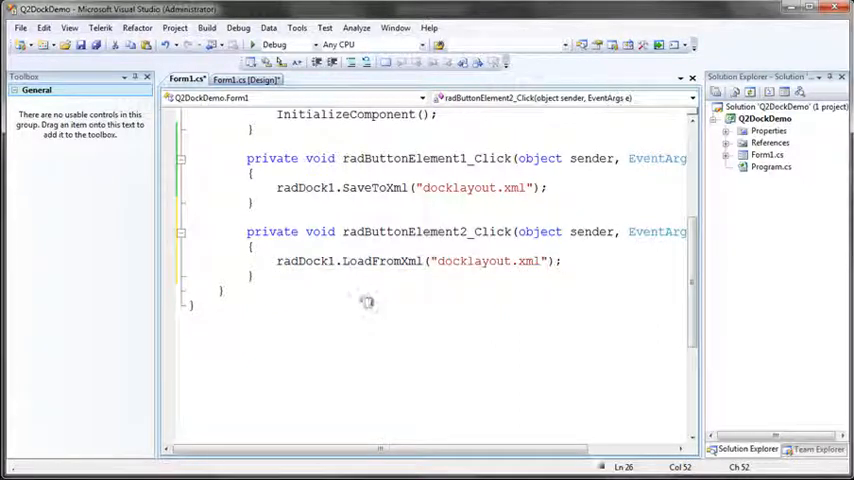
Save and run the app, rearrange tool windows and store the arrangement with Save Layout
key("ctrl+s")
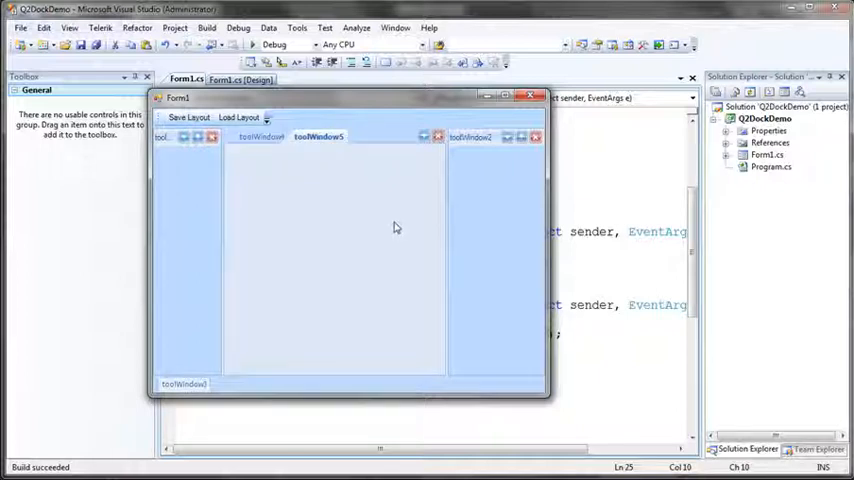
mouse_move(344, 236)
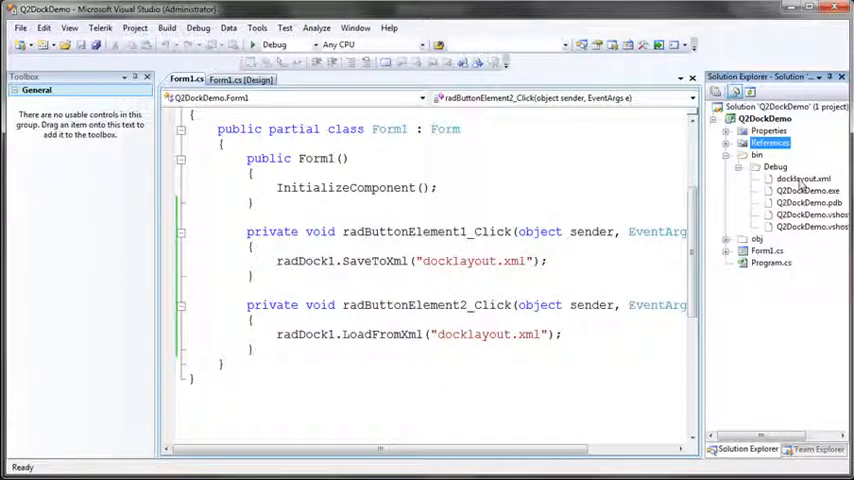
Run again, move tool windows, and restore the saved arrangement with Load Layout
left_click(804, 178)
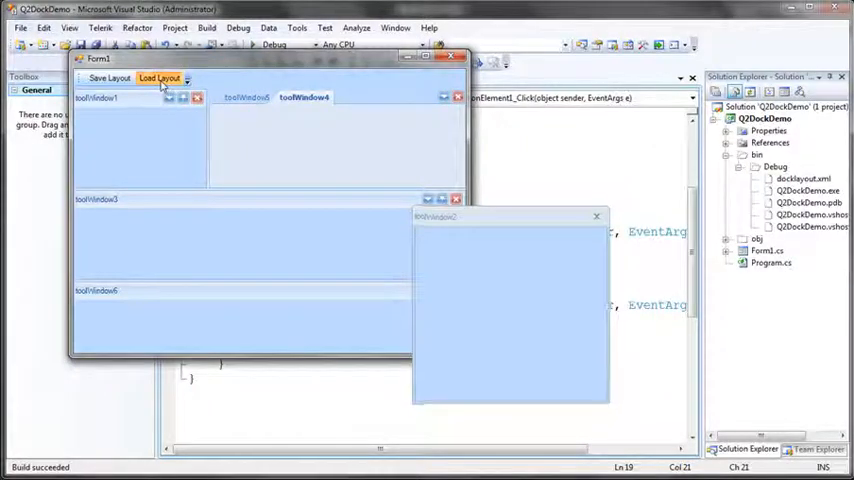
left_click(160, 78)
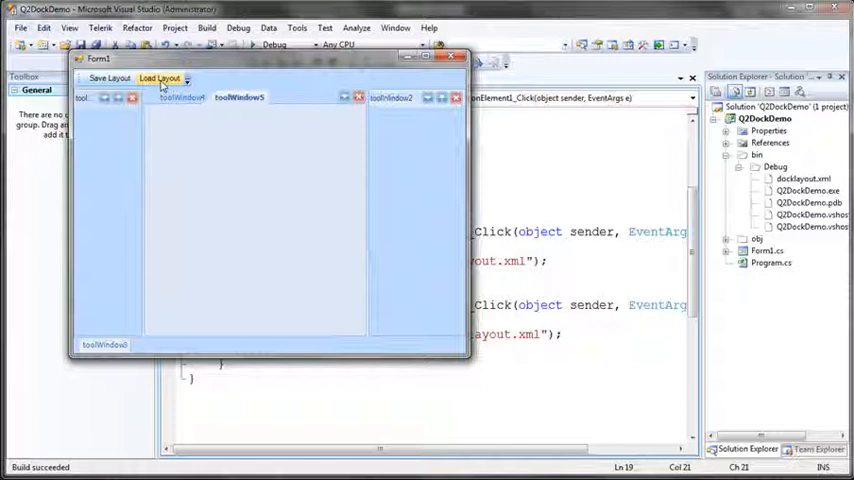